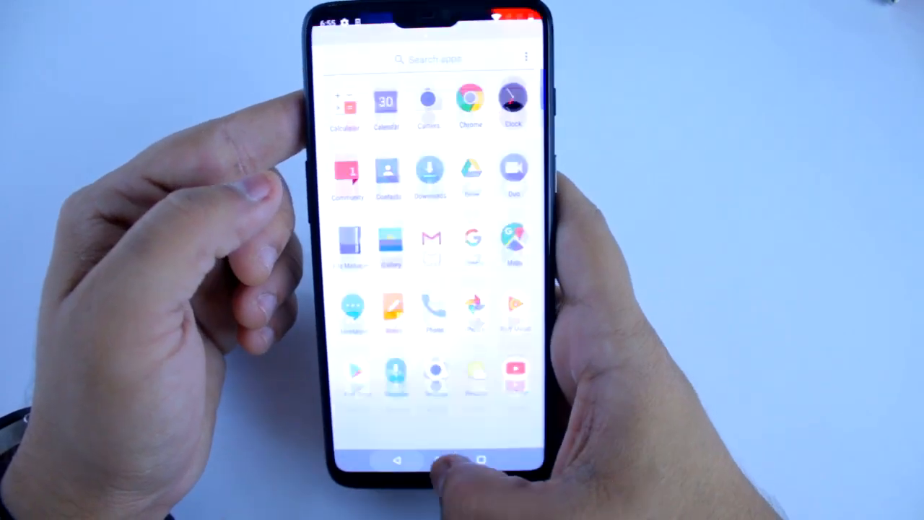
# Step: Leave the app drawer and return to the home screen with its wallpaper and dock
pyautogui.click(462, 460)
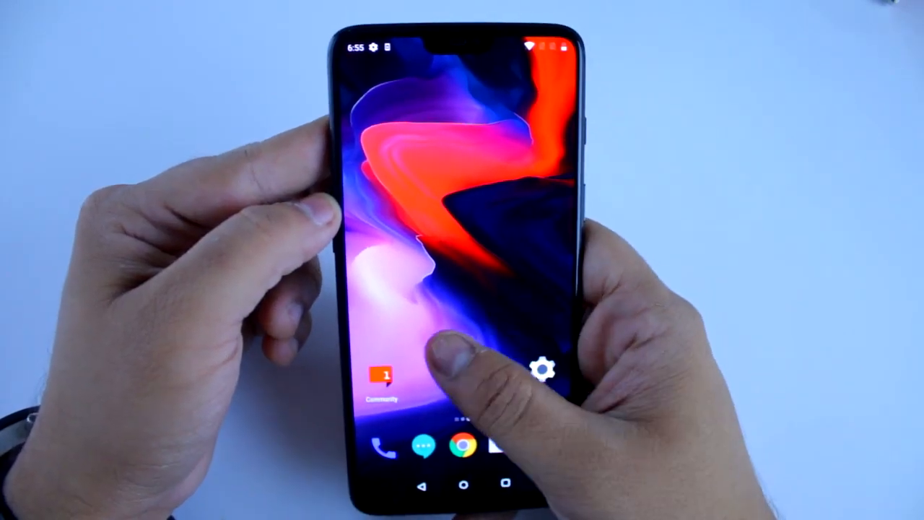